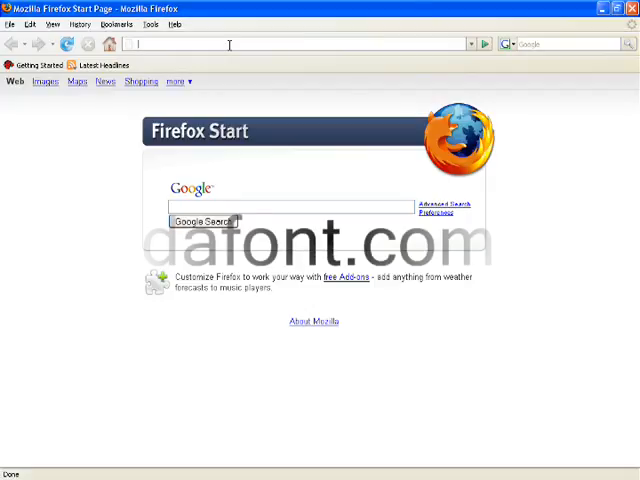
- Go to dafont.com from the address bar
{"action": "type", "text": "dafont.com/"}
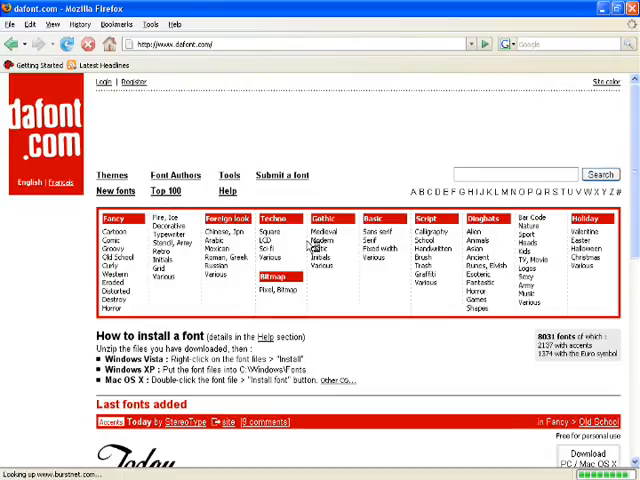
- Show the Top 100 fonts list, browse through the top ten, and return to the top
{"action": "scroll", "scroll_direction": "down", "scroll_amount": 3}
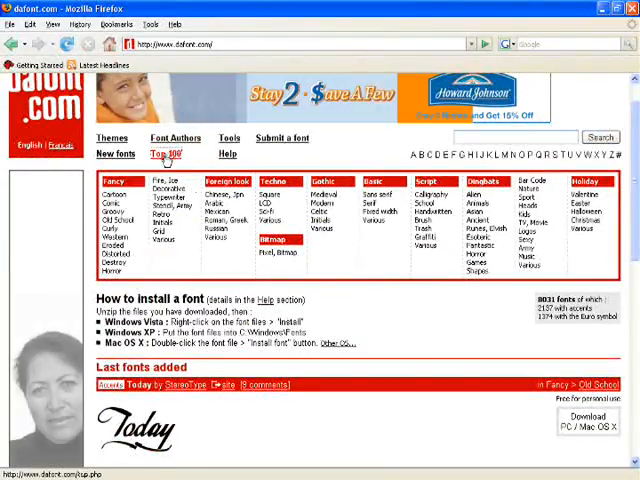
{"action": "left_click", "coordinate": [160, 154]}
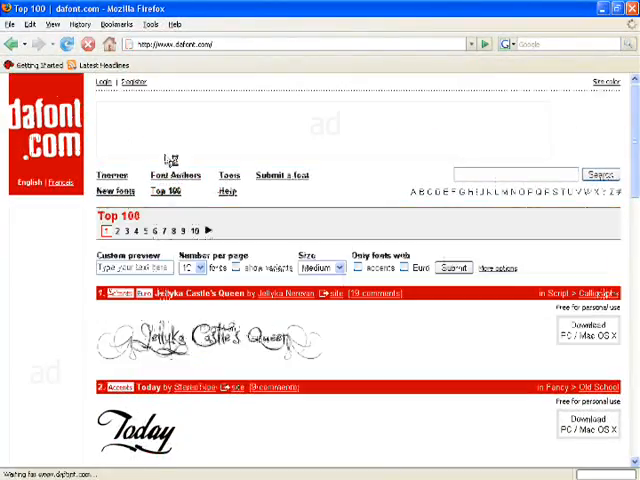
{"action": "scroll", "scroll_direction": "down", "scroll_amount": 3}
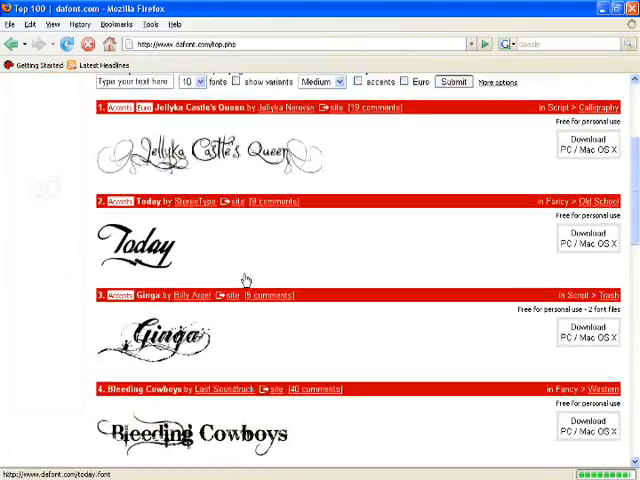
{"action": "scroll", "scroll_direction": "down", "scroll_amount": 3}
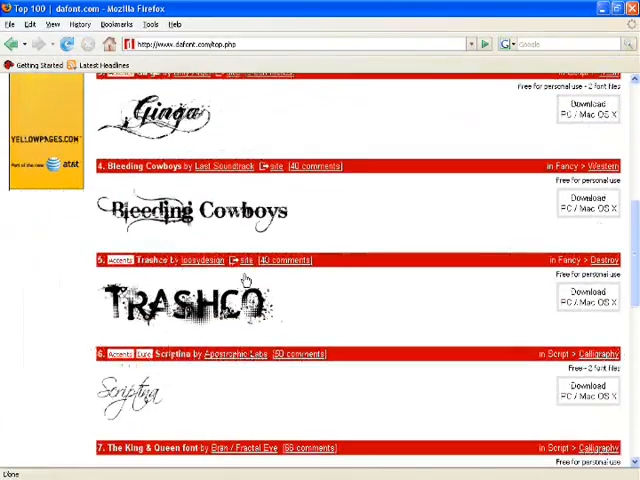
{"action": "scroll", "scroll_direction": "down", "scroll_amount": 3}
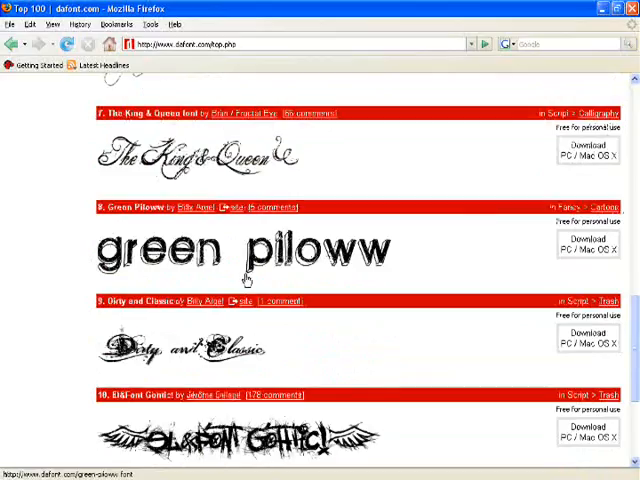
{"action": "scroll", "scroll_direction": "down", "scroll_amount": 3}
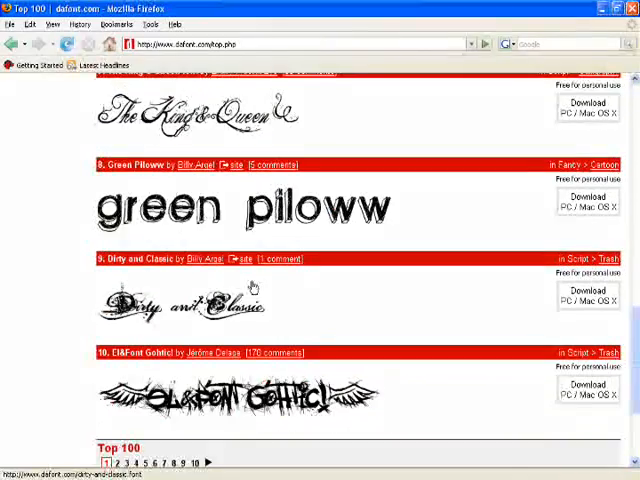
{"action": "scroll", "scroll_direction": "up", "scroll_amount": 3}
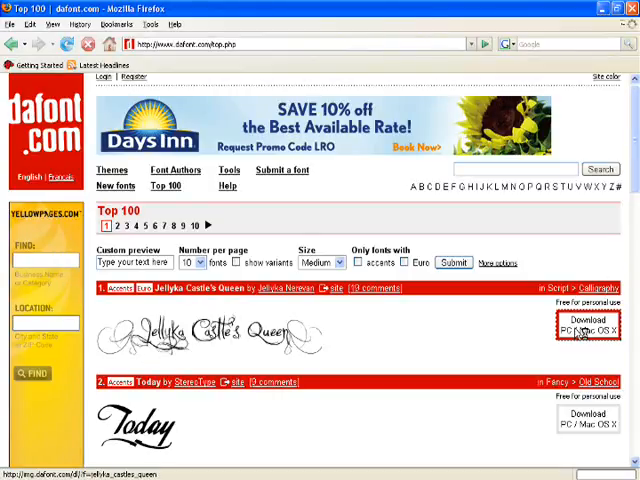
- Start downloading the number-one font, Jellyka Castle's Queen, as a zip
{"action": "left_click", "coordinate": [588, 324]}
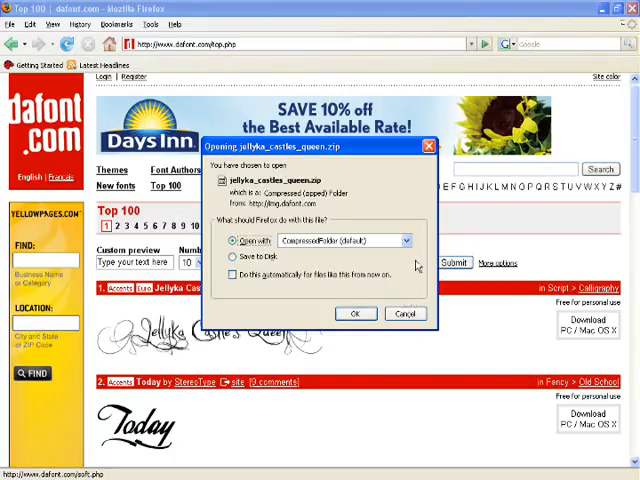
{"action": "mouse_move", "coordinate": [392, 160]}
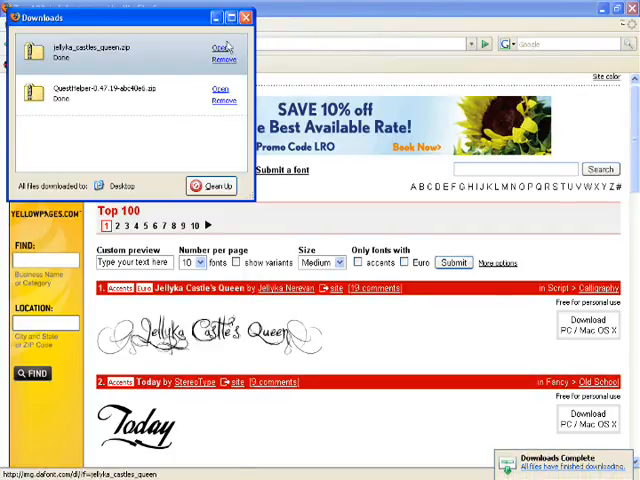
- Extract the downloaded jellyka_castles_queen zip, choosing My Documents as the destination folder
{"action": "left_click", "coordinate": [216, 48]}
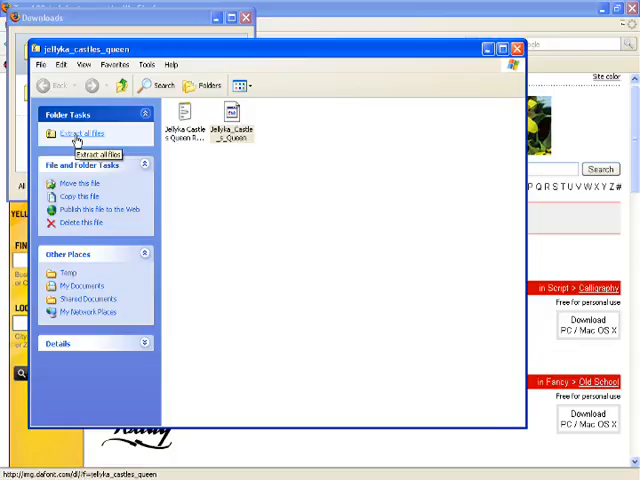
{"action": "left_click", "coordinate": [80, 132]}
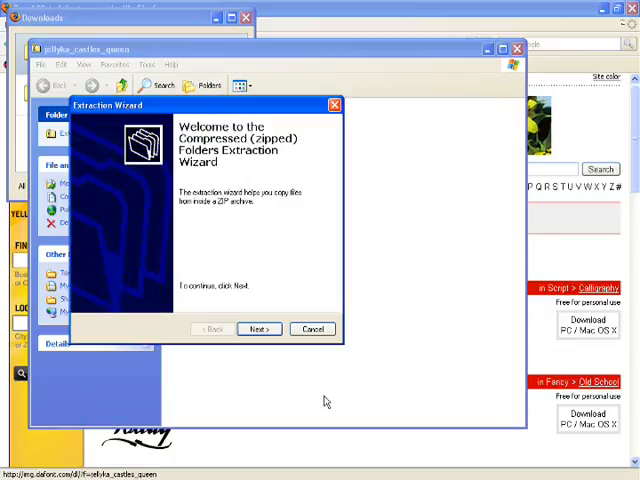
{"action": "left_click", "coordinate": [260, 328]}
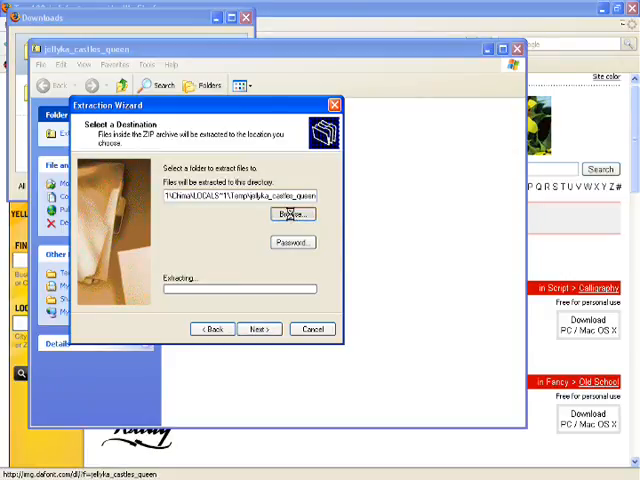
{"action": "left_click", "coordinate": [292, 214]}
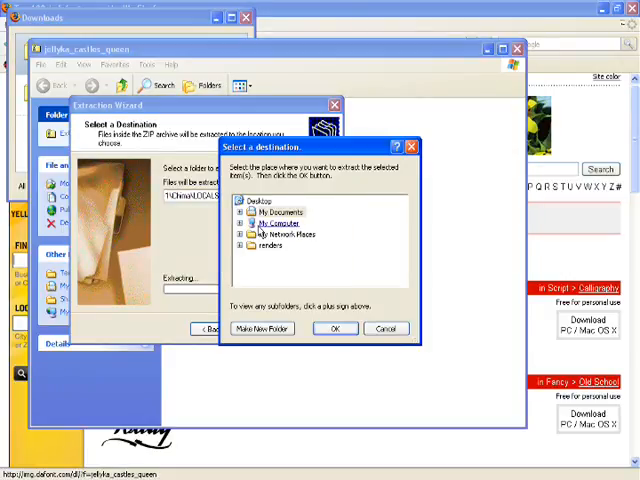
{"action": "left_click", "coordinate": [244, 212]}
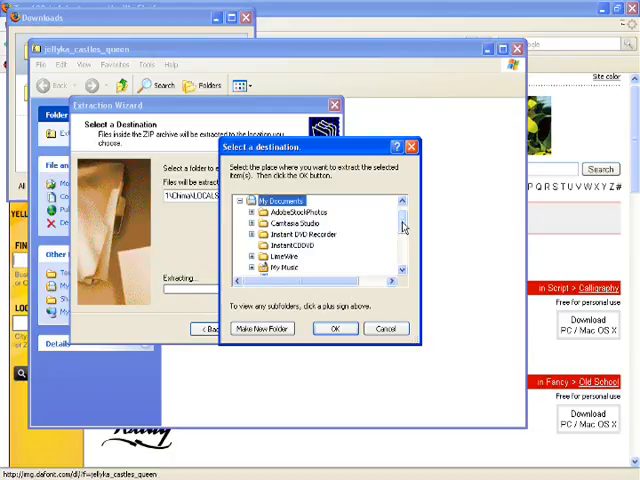
{"action": "scroll", "scroll_direction": "down", "scroll_amount": 3}
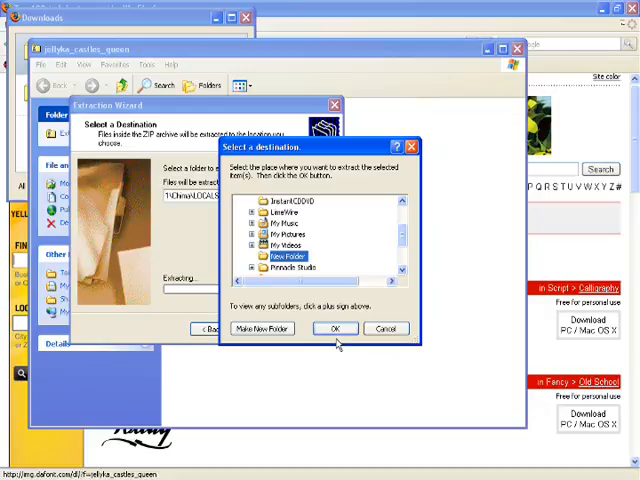
{"action": "left_click", "coordinate": [336, 328]}
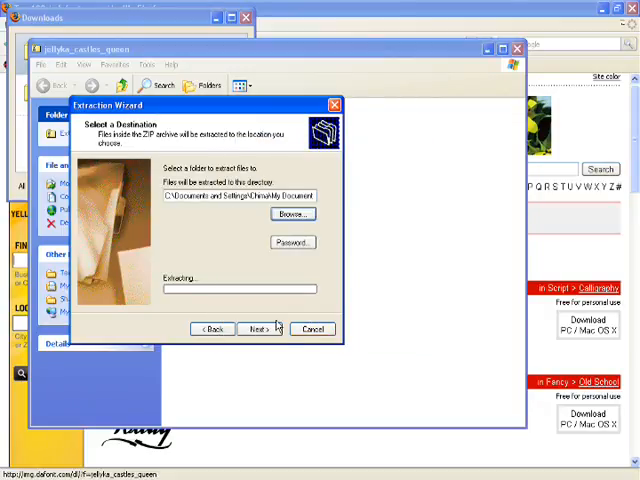
- Run the extraction, overwrite the existing font file, skip showing extracted files, and finish the wizard
{"action": "left_click", "coordinate": [260, 328]}
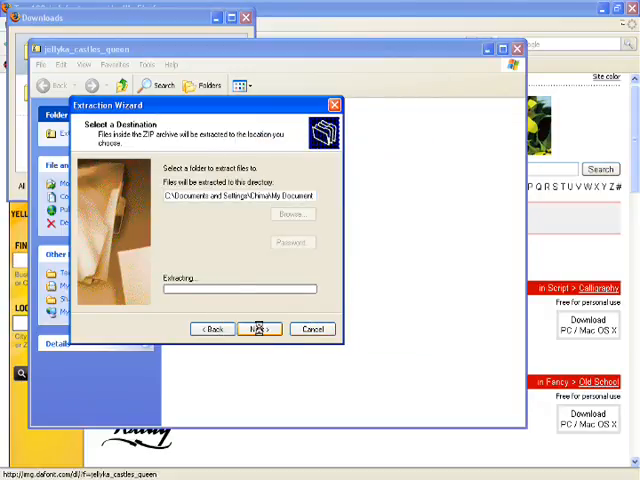
{"action": "left_click", "coordinate": [260, 328]}
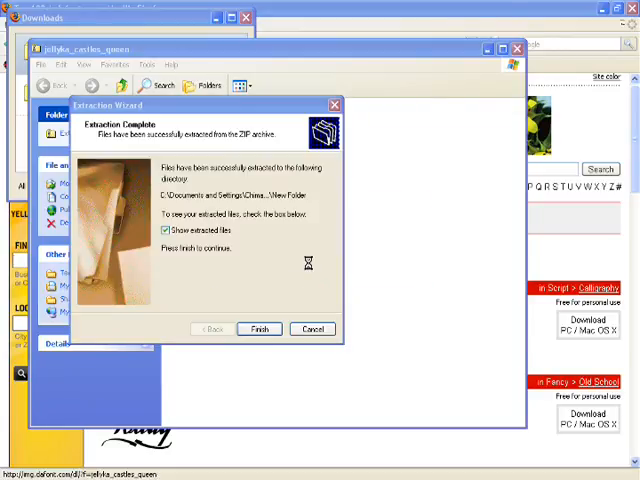
{"action": "left_click", "coordinate": [258, 328]}
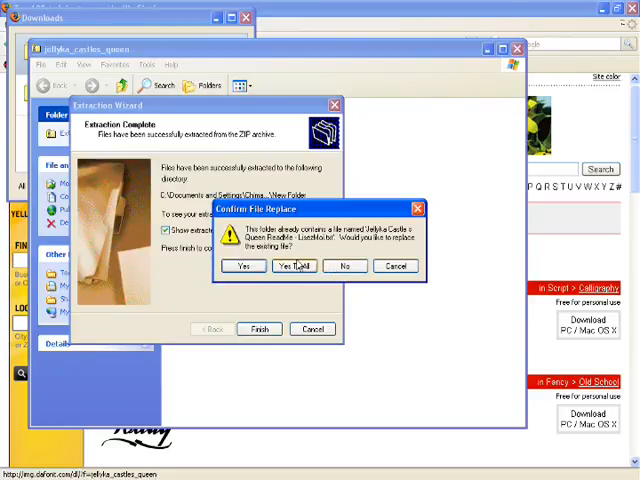
{"action": "left_click", "coordinate": [294, 264]}
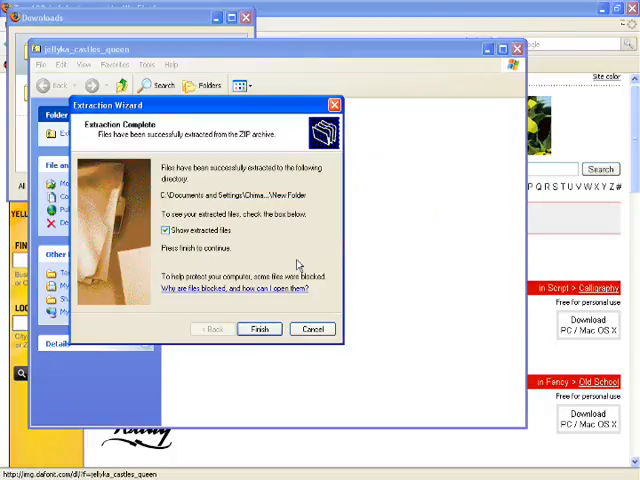
{"action": "left_click", "coordinate": [178, 230]}
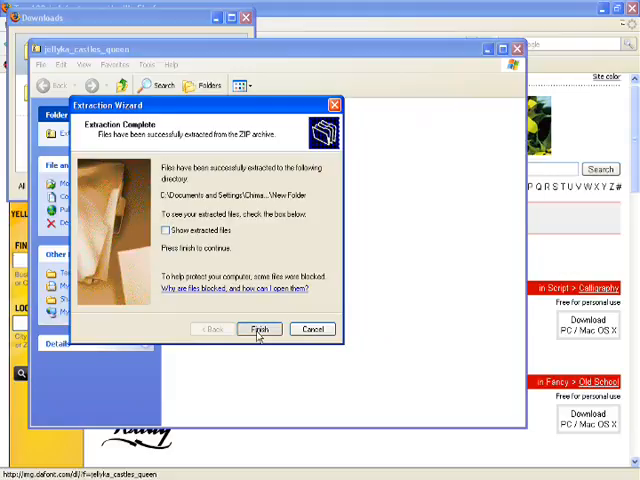
{"action": "left_click", "coordinate": [260, 328]}
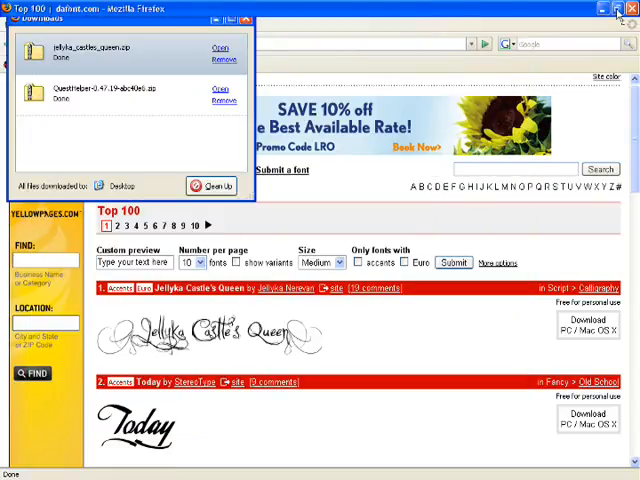
- Minimize Firefox, reach Control Panel in classic icon view, and enter the Fonts folder
{"action": "left_click", "coordinate": [630, 8]}
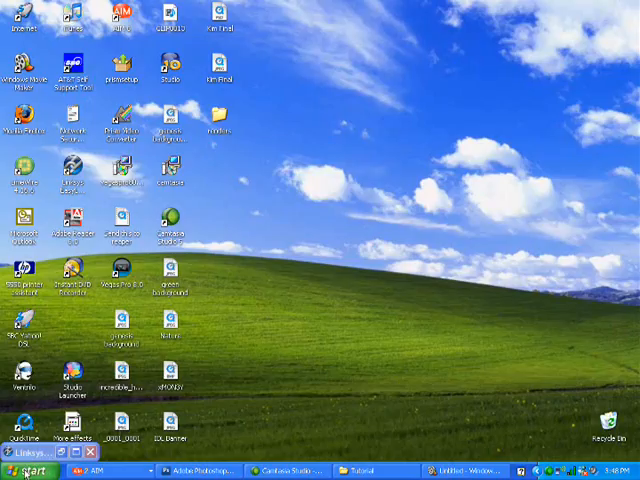
{"action": "left_click", "coordinate": [28, 472]}
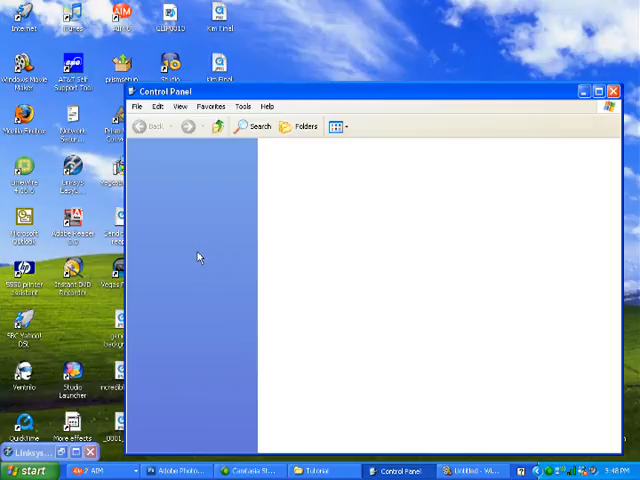
{"action": "mouse_move", "coordinate": [258, 204]}
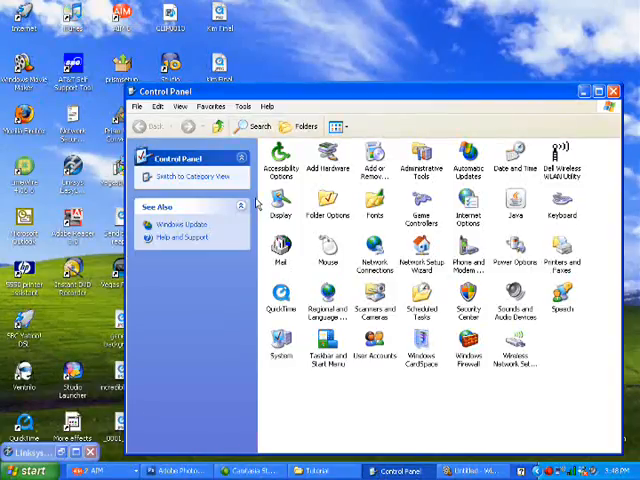
{"action": "mouse_move", "coordinate": [188, 176]}
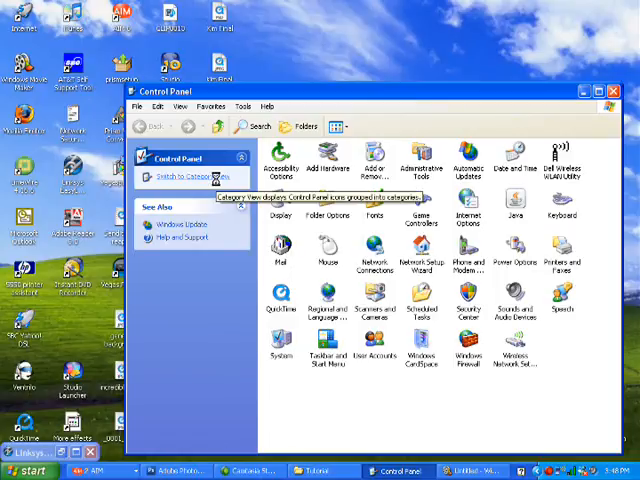
{"action": "left_click", "coordinate": [184, 176]}
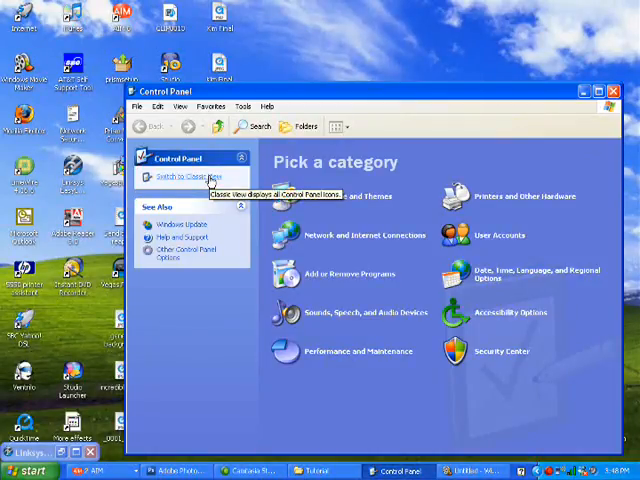
{"action": "left_click", "coordinate": [186, 178]}
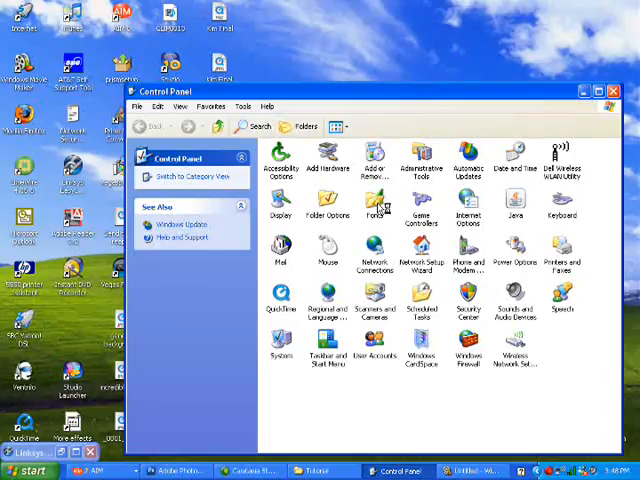
{"action": "double_click", "coordinate": [376, 204]}
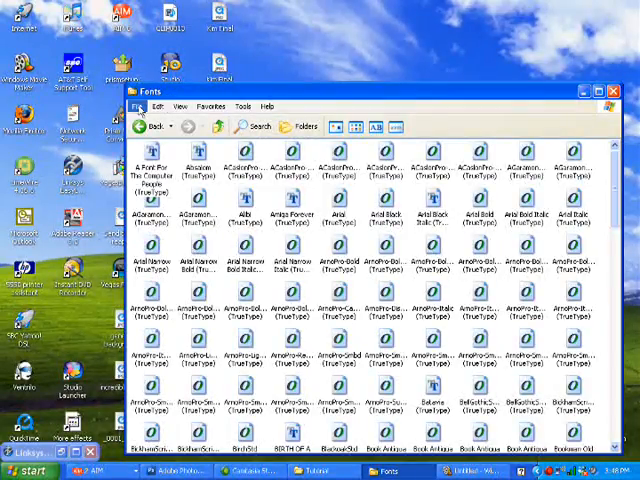
- Install New Font from the Jellyka file in My Documents, then close the Fonts folder
{"action": "left_click", "coordinate": [138, 108]}
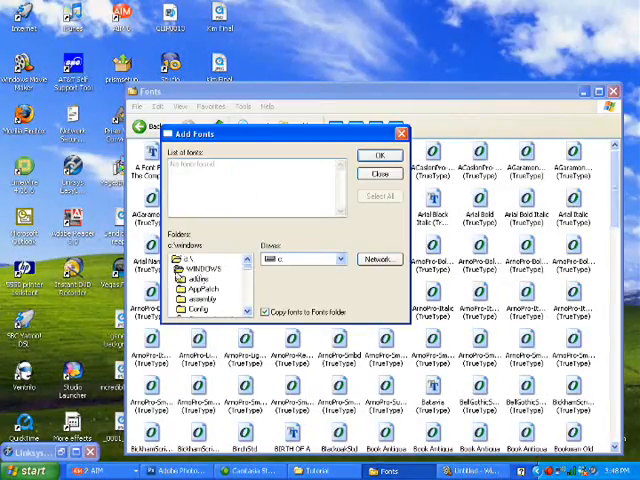
{"action": "left_click", "coordinate": [200, 270]}
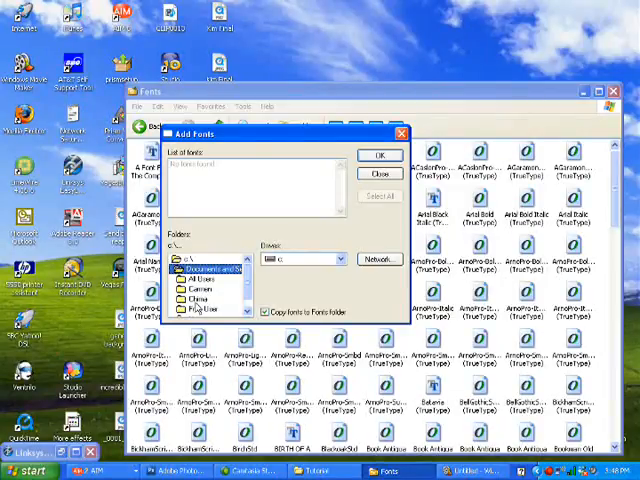
{"action": "double_click", "coordinate": [204, 258]}
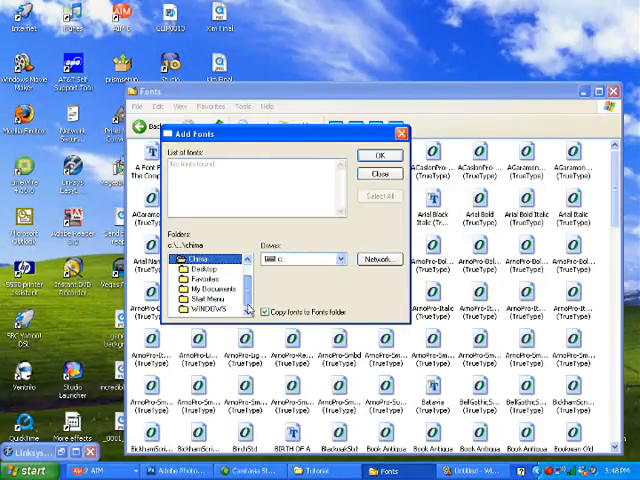
{"action": "left_click", "coordinate": [204, 288]}
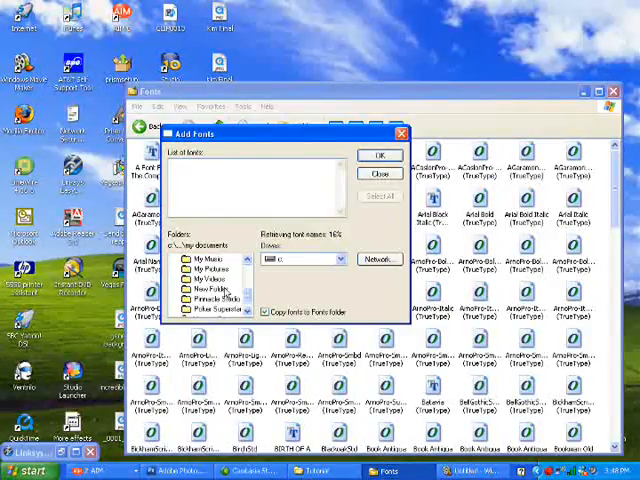
{"action": "left_click", "coordinate": [208, 290]}
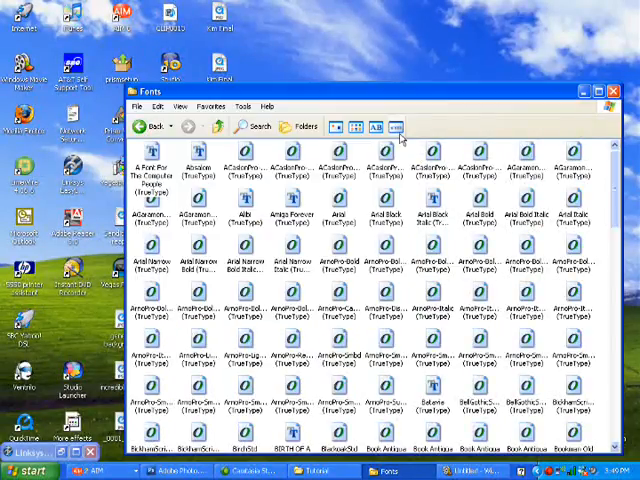
{"action": "left_click", "coordinate": [612, 92]}
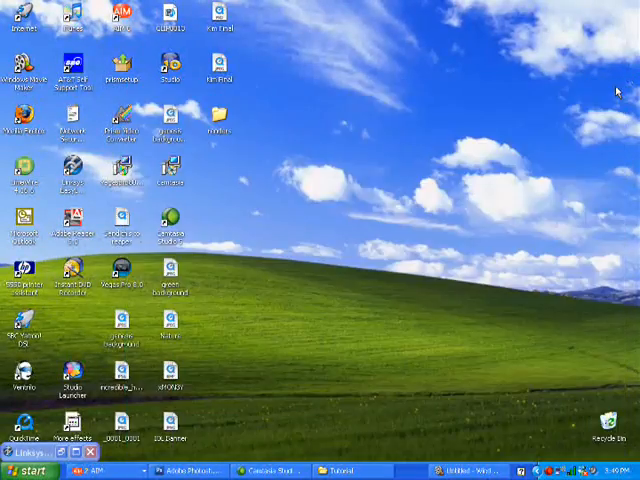